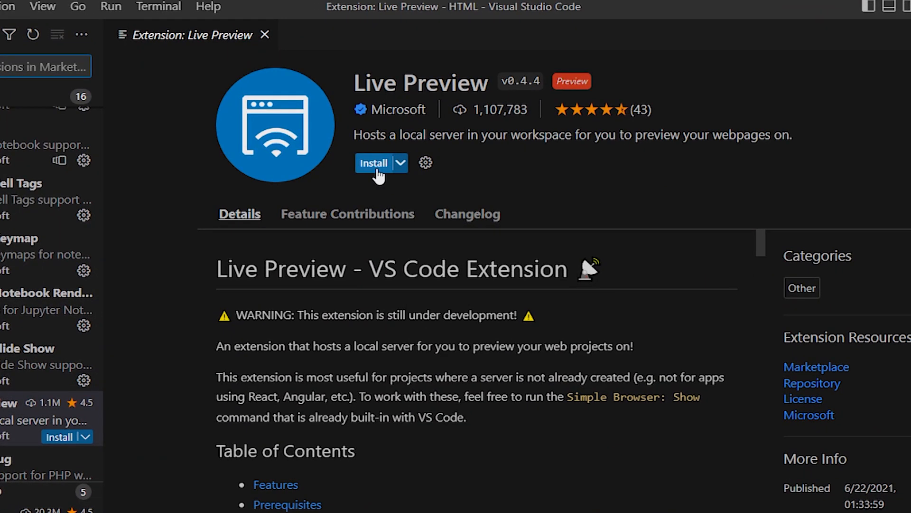
Attempt to install Live Preview from its extension page, ending in an installation error.
left_click(374, 162)
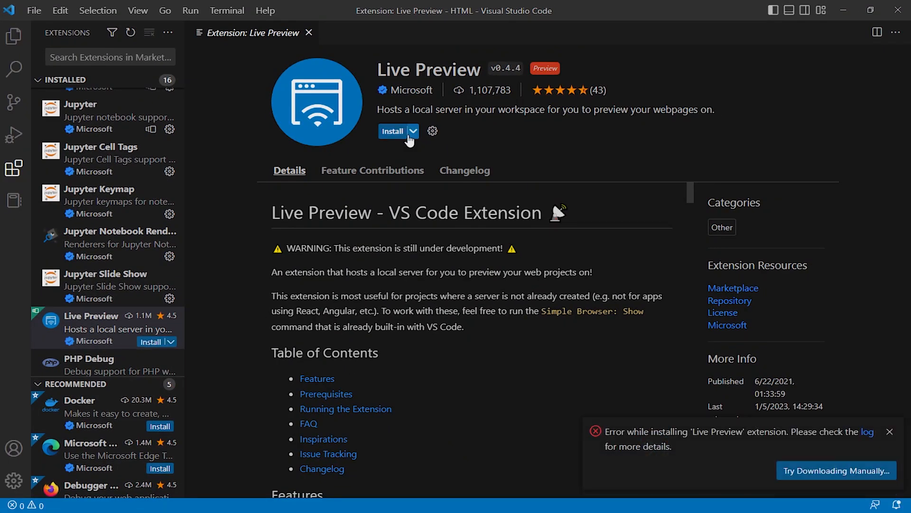
mouse_move(624, 449)
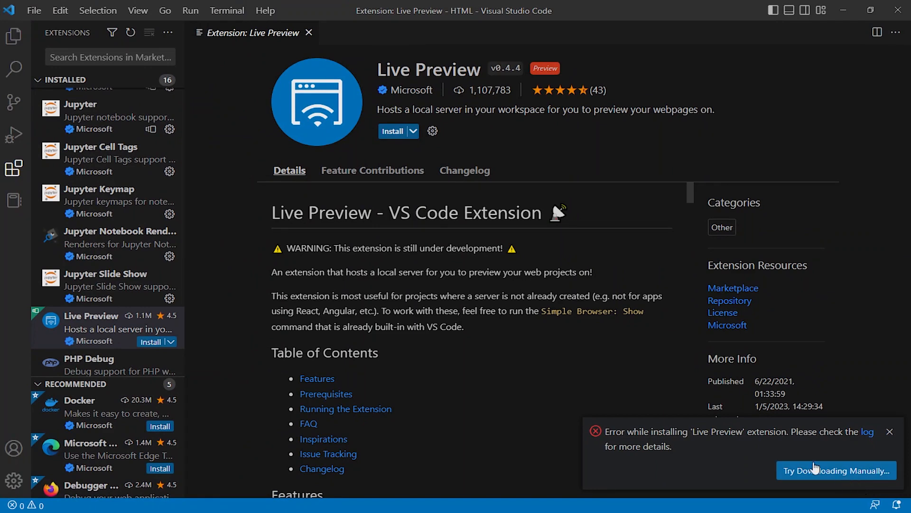
mouse_move(889, 432)
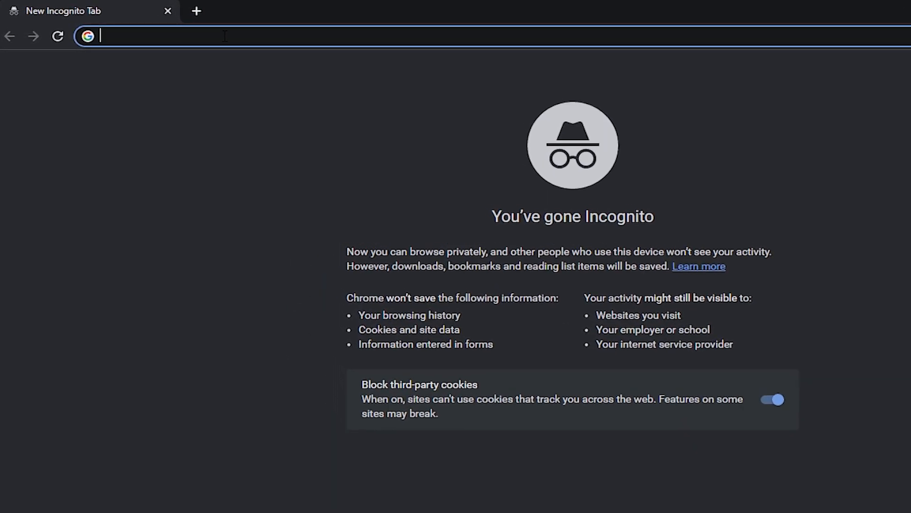
Search 'market vs code' and land on the marketplace.visualstudio.com Extensions page.
type("market v")
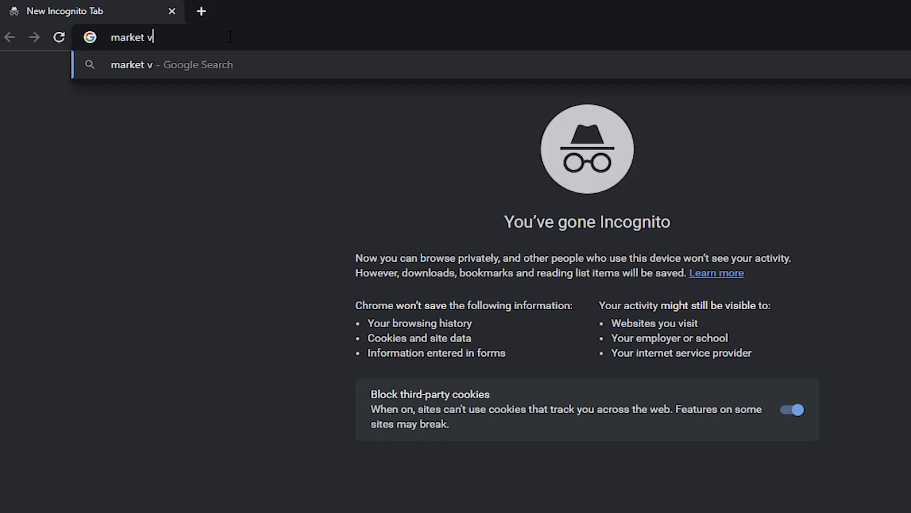
key("Return")
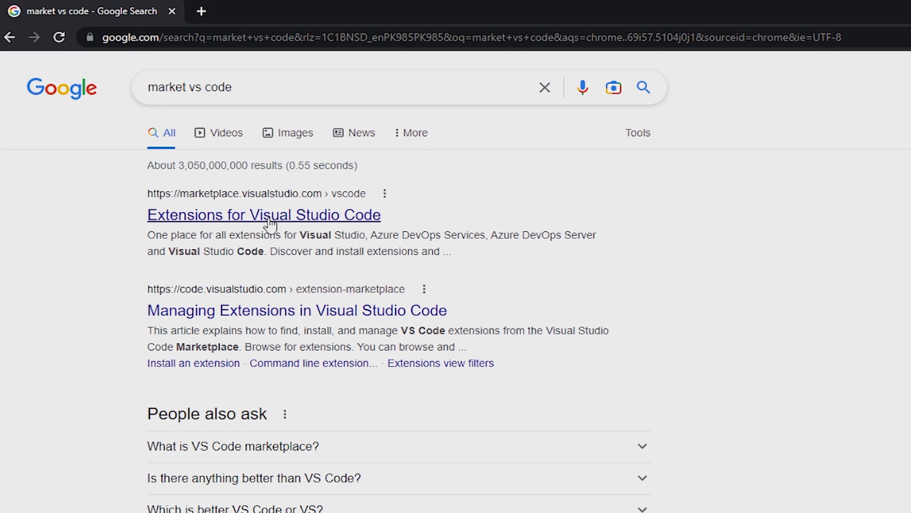
left_click(263, 215)
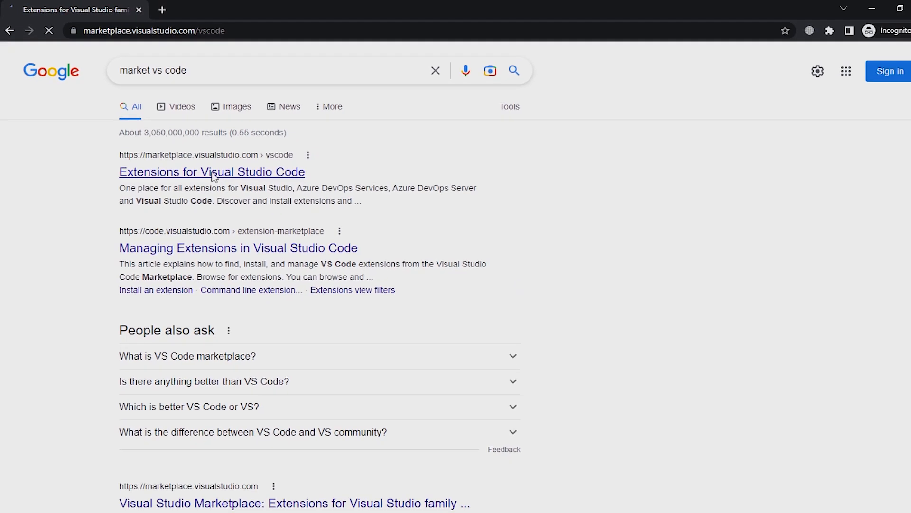
left_click(212, 172)
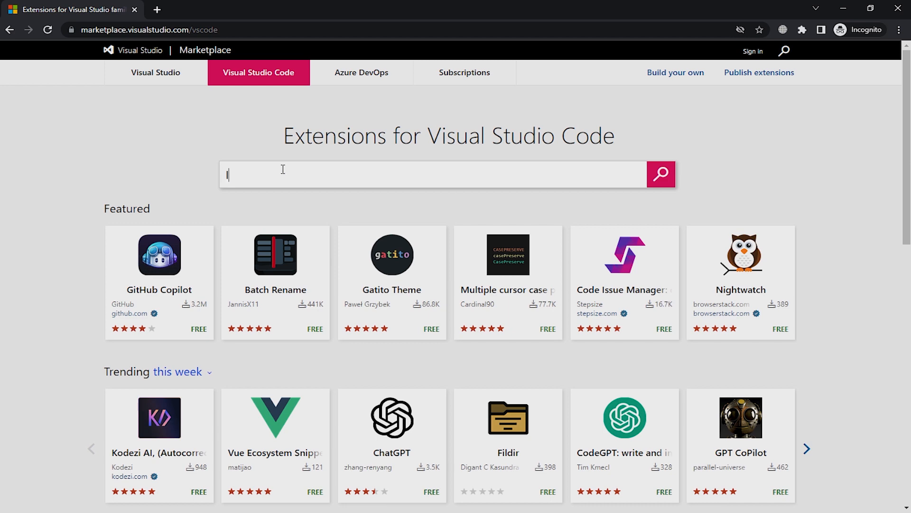
Search the marketplace for 'live preview' and view Microsoft's Live Preview listing.
type("live prev")
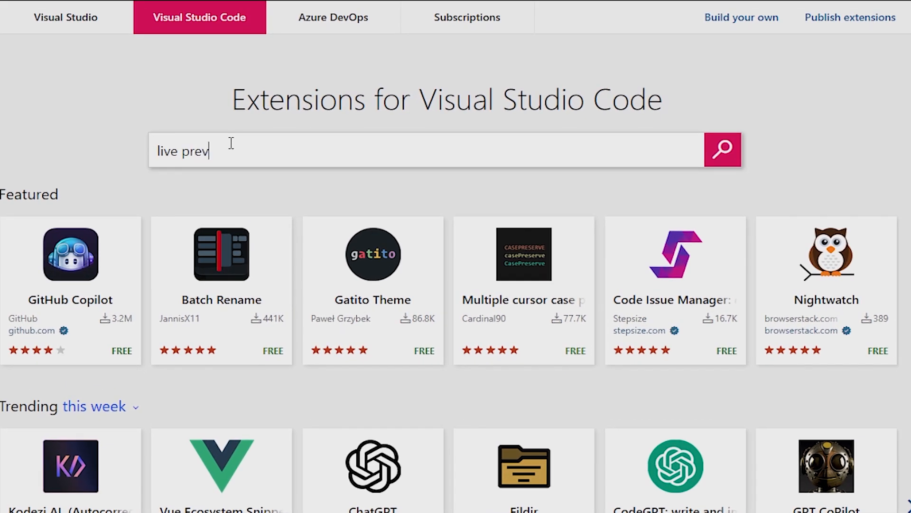
type("iew")
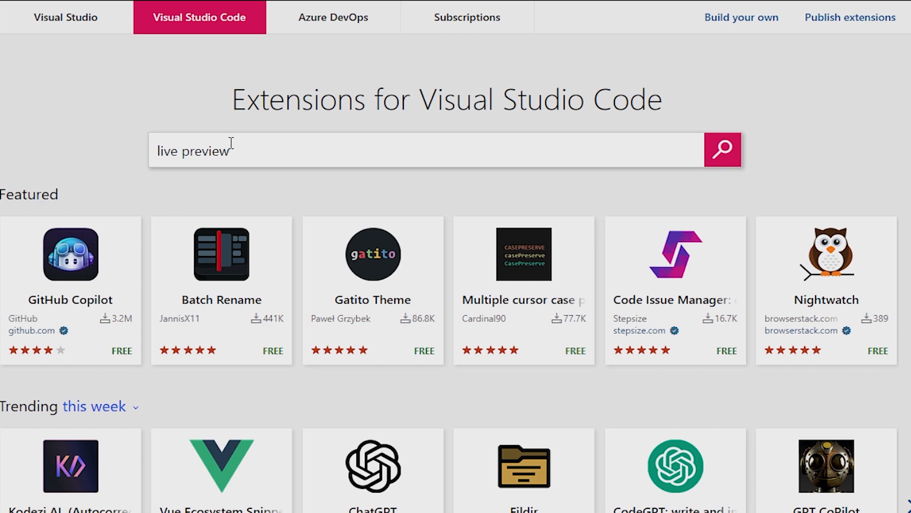
left_click(723, 149)
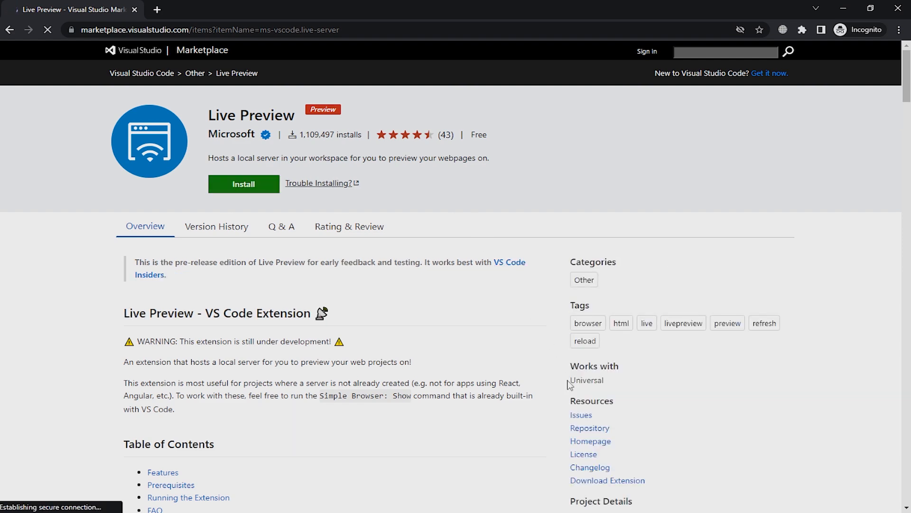
scroll("down", 3)
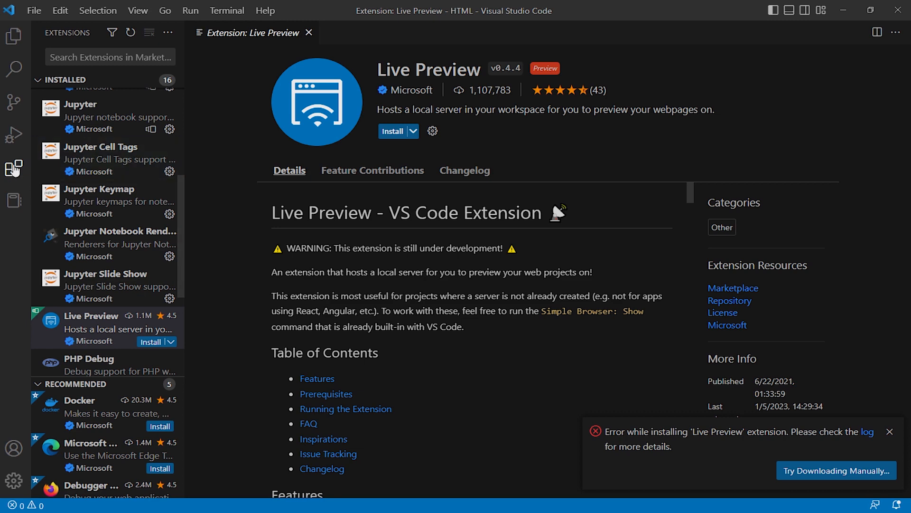
From the Extensions view's more-actions menu, choose Install from VSIX to get the file chooser.
left_click(14, 167)
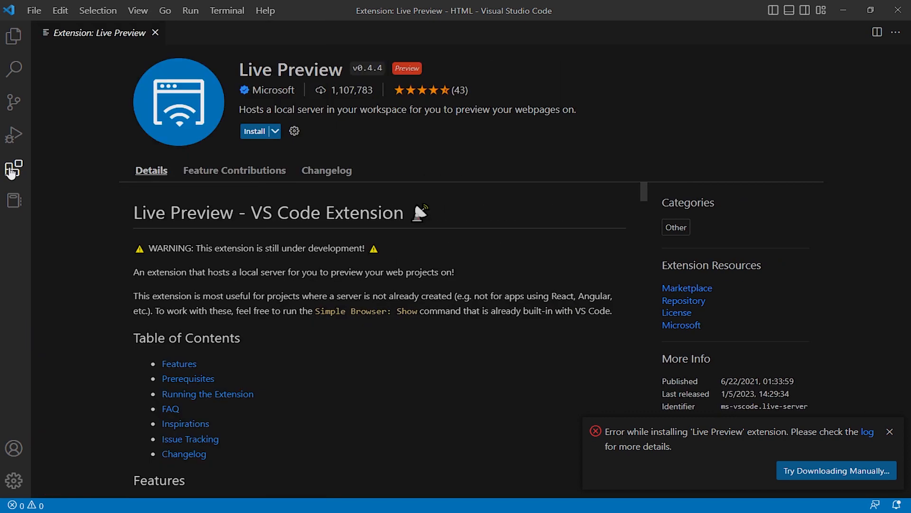
left_click(14, 168)
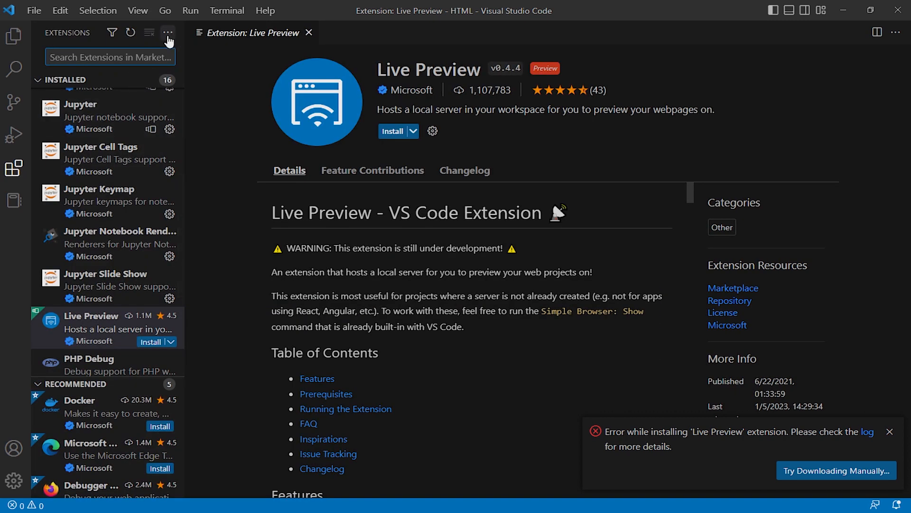
left_click(169, 33)
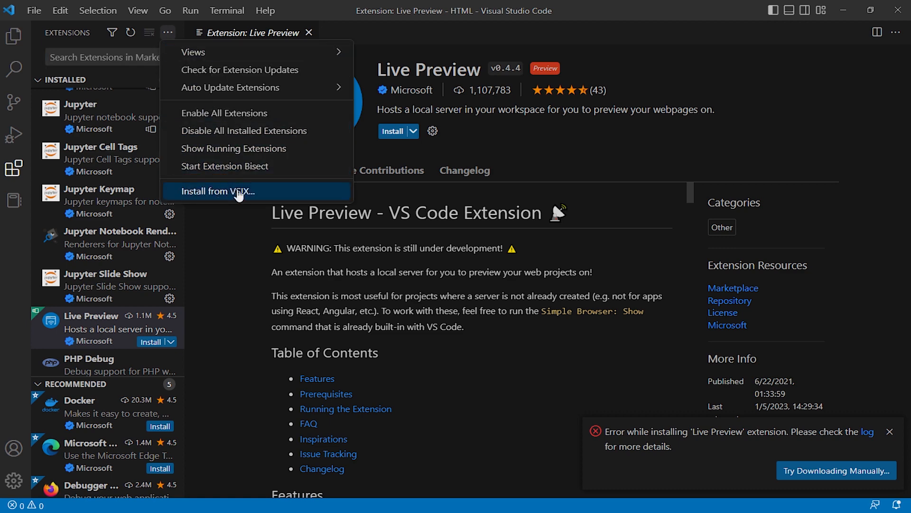
left_click(217, 191)
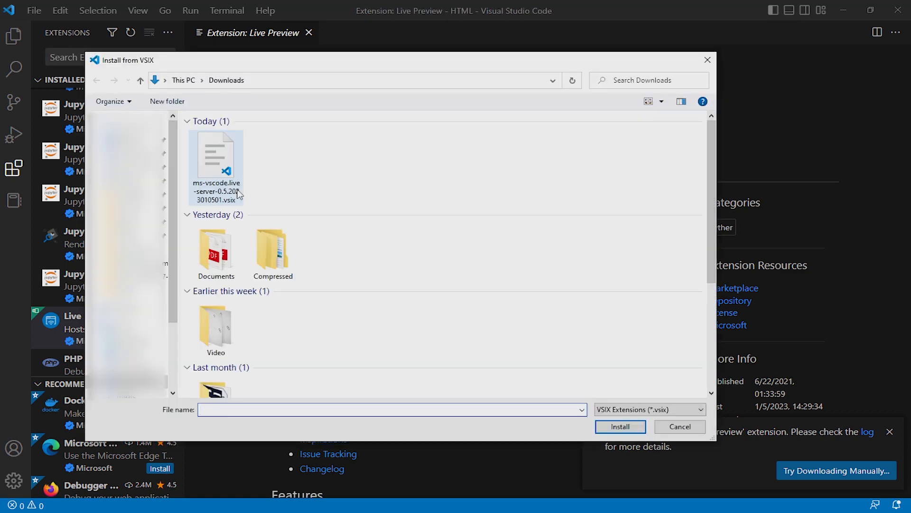
mouse_move(216, 162)
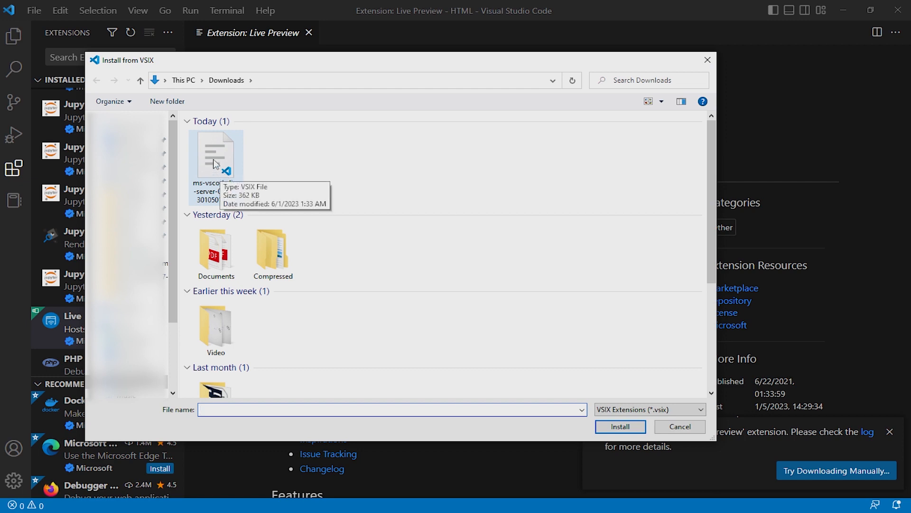
Install ms-vscode.live-server-0.5.2023010501.vsix from Downloads.
left_click(216, 151)
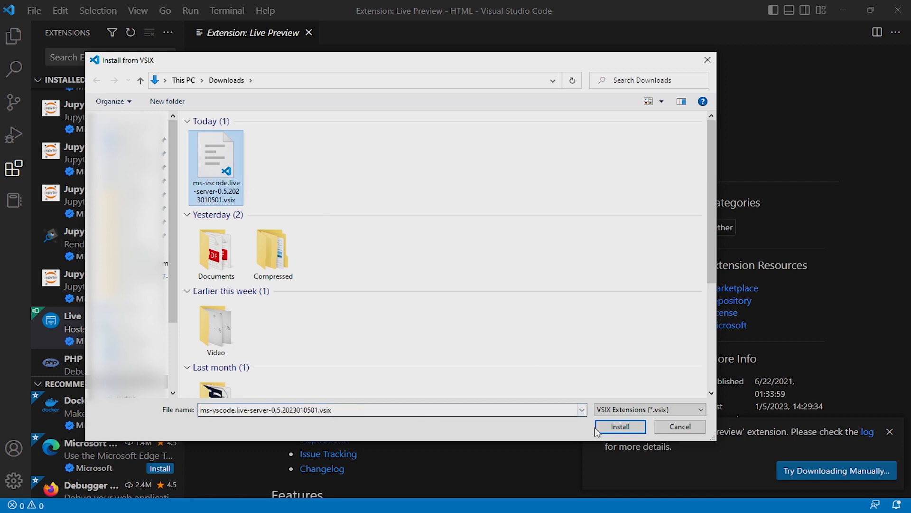
left_click(620, 426)
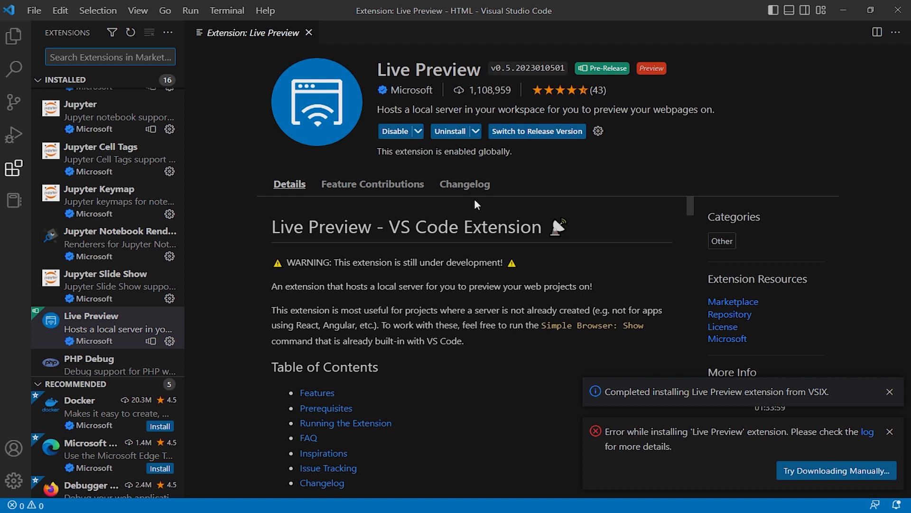
mouse_move(464, 183)
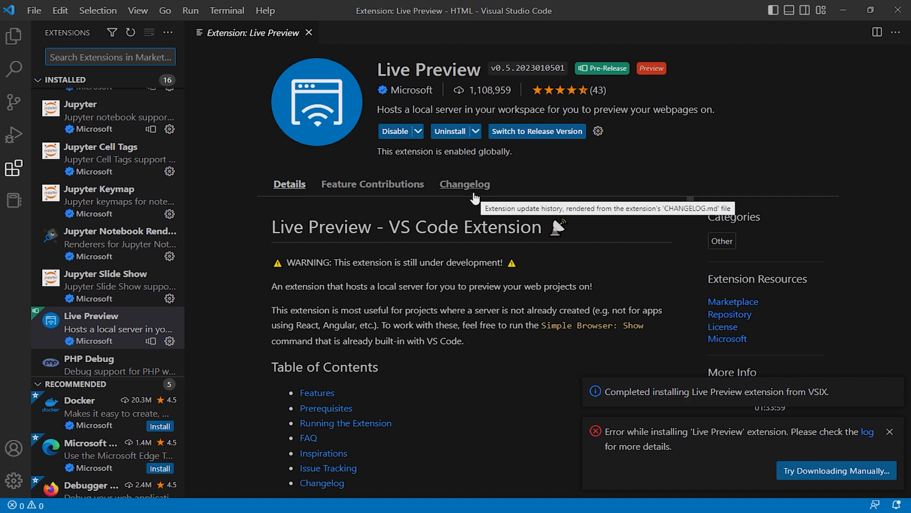
mouse_move(204, 45)
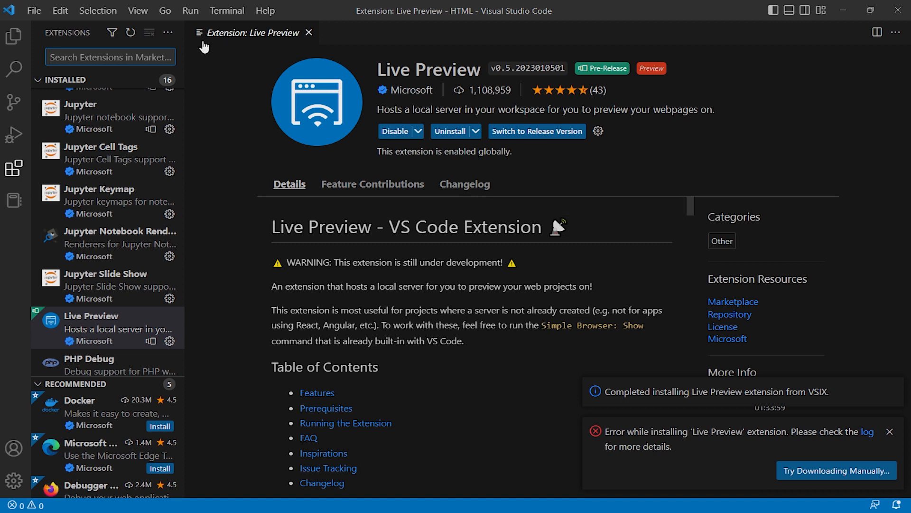
mouse_move(329, 136)
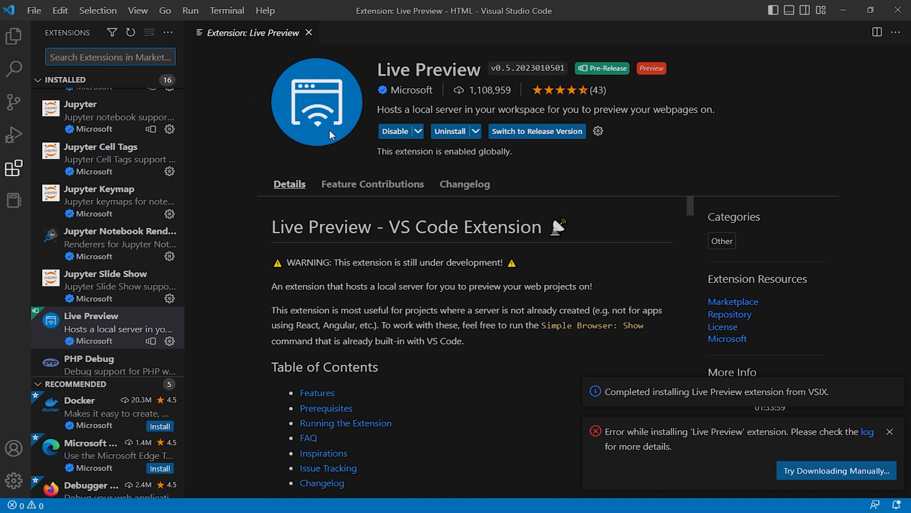